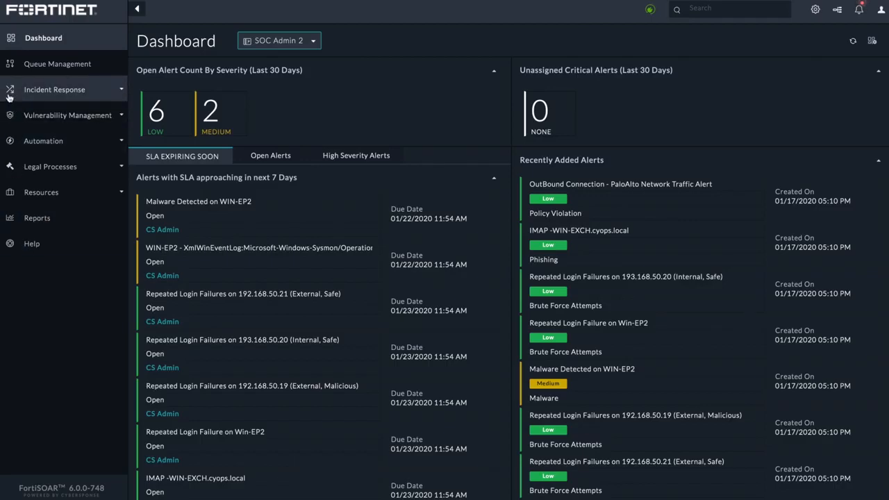
Step: Expand Incident Response and Vulnerability Management, then open Alert-8 'Repeated Login Failure on Win-EP2'
{"action": "left_click", "coordinate": [55, 89]}
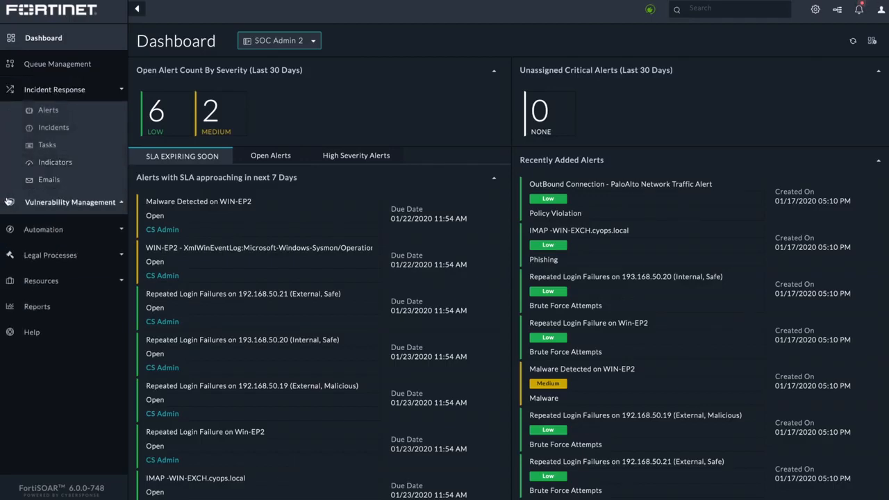
{"action": "left_click", "coordinate": [70, 203]}
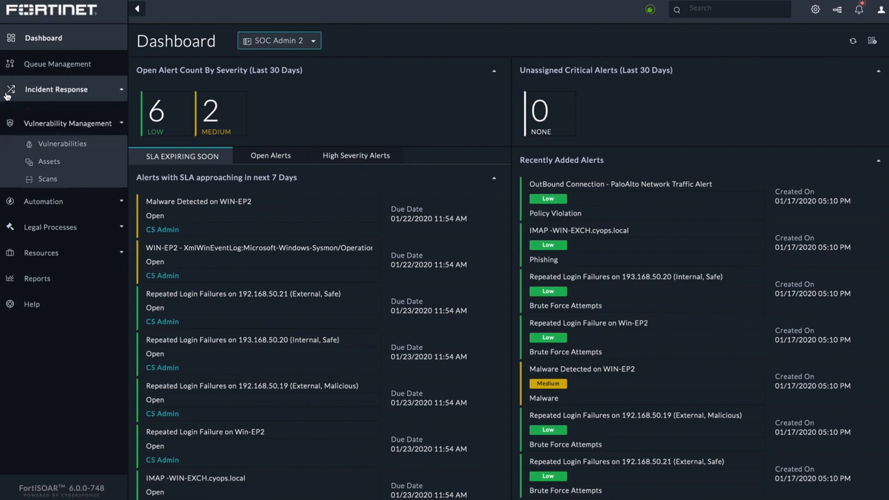
{"action": "left_click", "coordinate": [47, 109]}
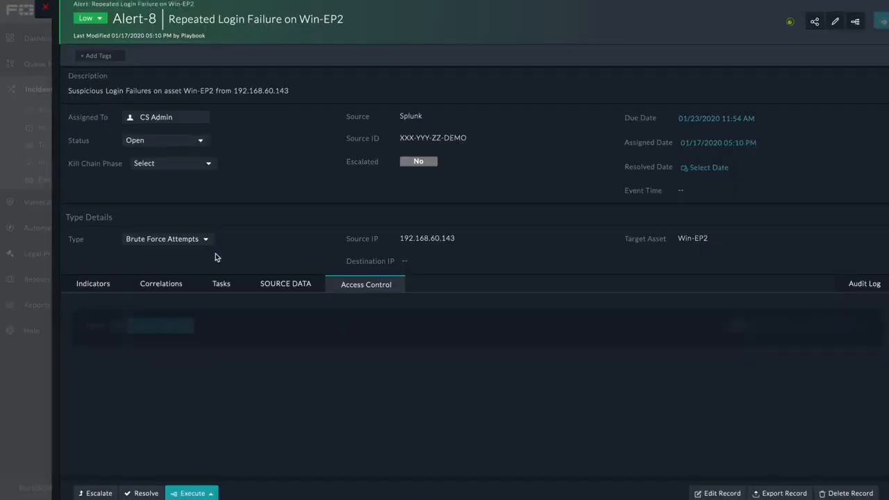
Step: View Access Control listing SOC Team as Management team, then bring up Alert-8's Execute playbook menu
{"action": "left_click", "coordinate": [365, 283]}
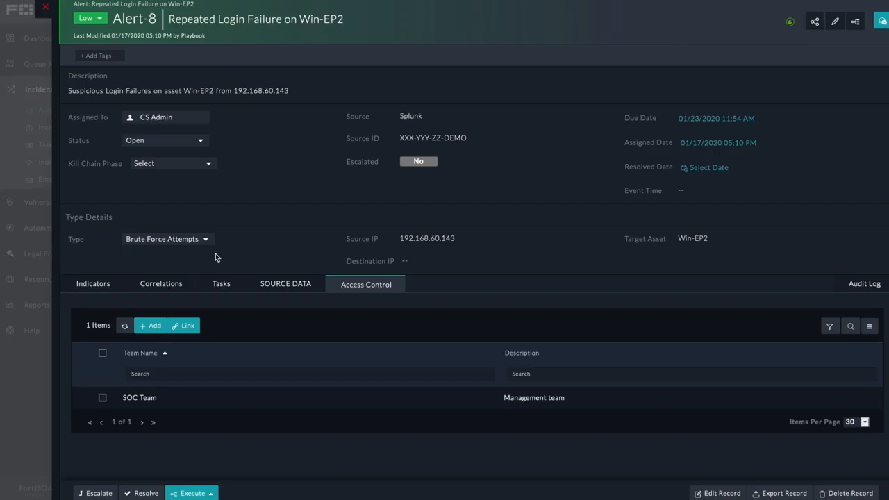
{"action": "left_click", "coordinate": [192, 493]}
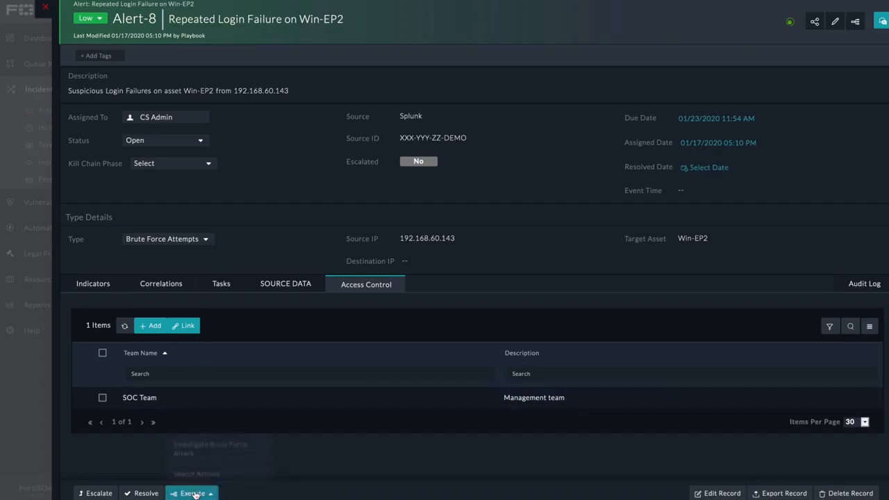
Step: Close the Execute menu offering 'Investigate Brute Force Attack' and return to the dashboard
{"action": "left_click", "coordinate": [192, 493]}
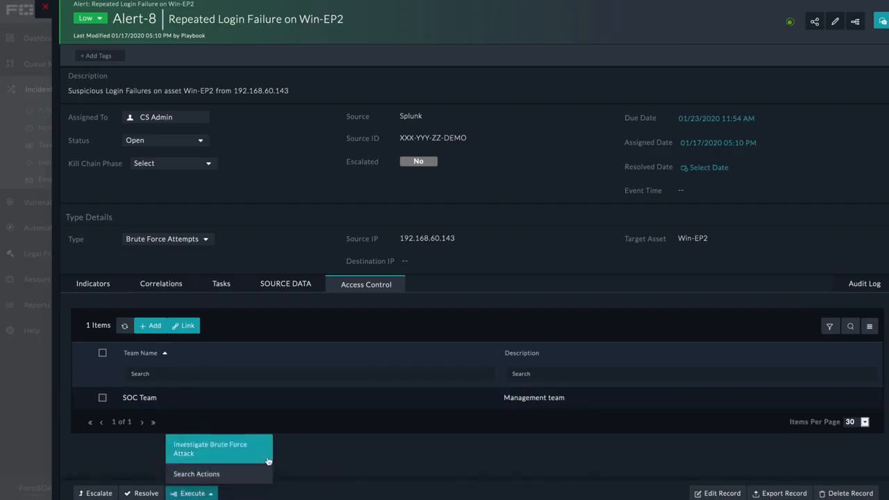
{"action": "mouse_move", "coordinate": [283, 455]}
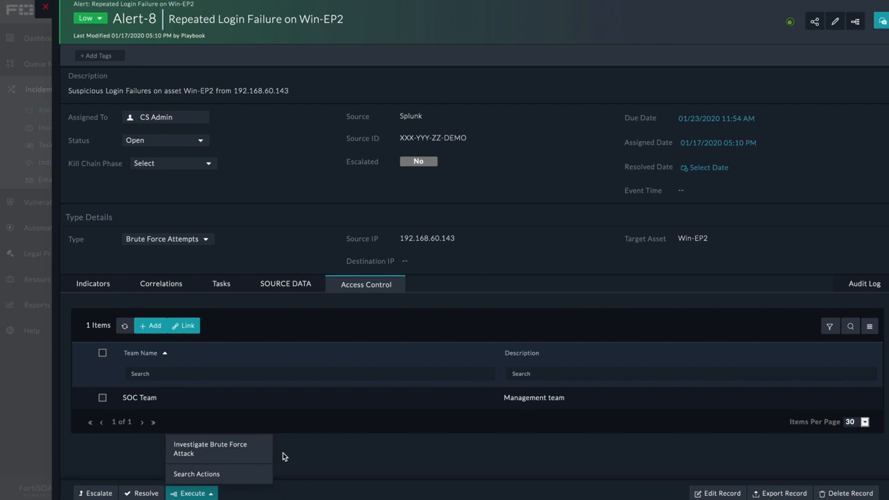
{"action": "mouse_move", "coordinate": [49, 36]}
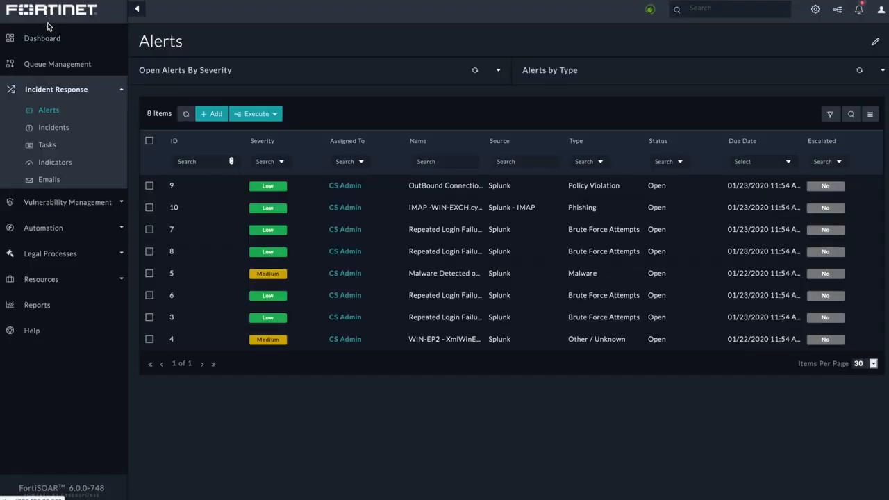
{"action": "left_click", "coordinate": [42, 37]}
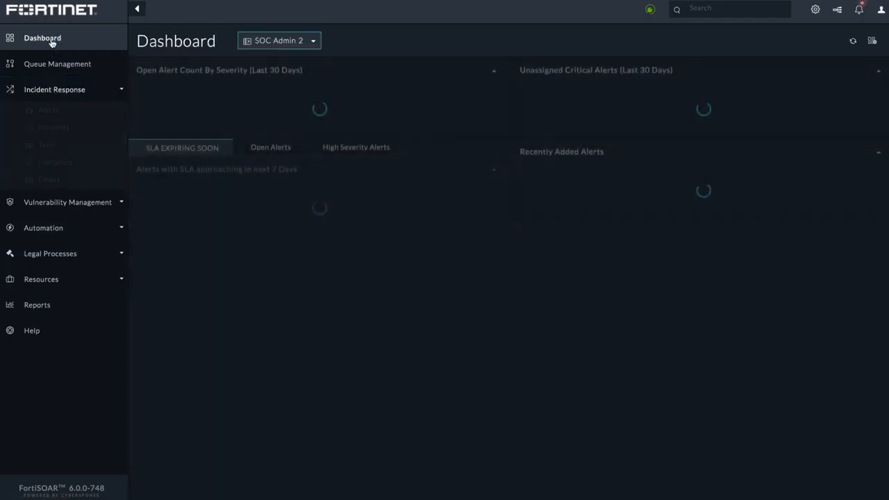